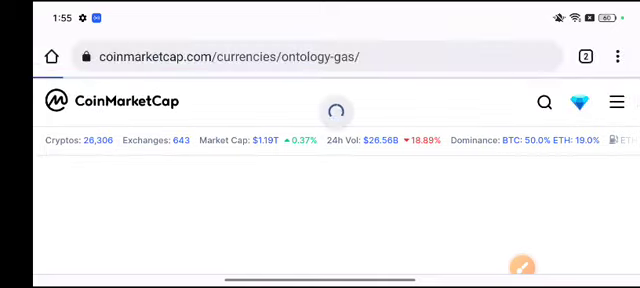
Scroll the Ontology Gas page down to the $0.3394 price with its 24h Low and High.
scroll("down", 3)
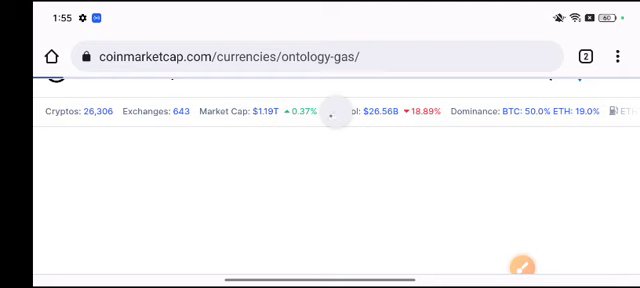
scroll("down", 3)
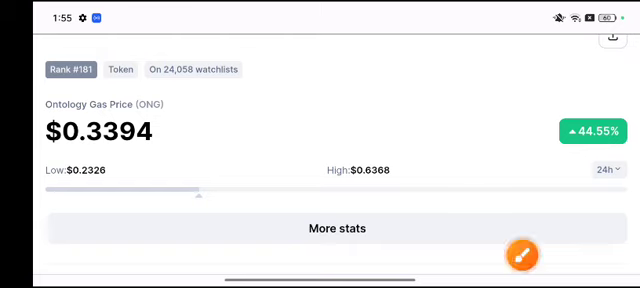
Circle the 24h low $0.2326 and high $0.6368 in red, then scroll to the chart.
left_click(525, 255)
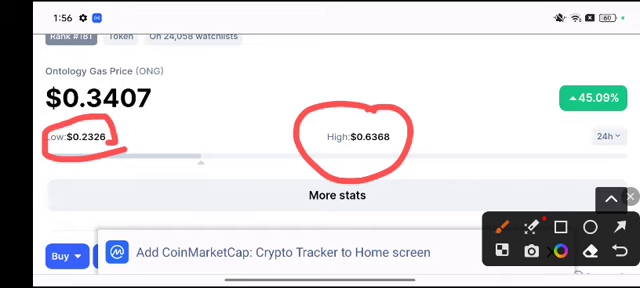
scroll("down", 3)
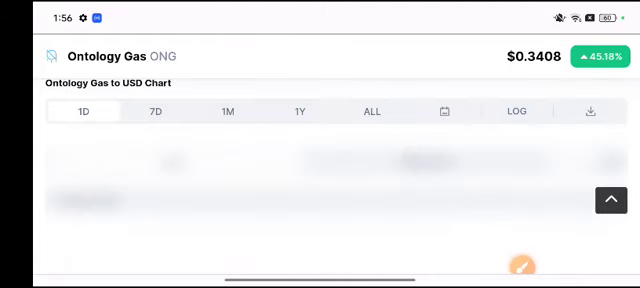
left_click(524, 262)
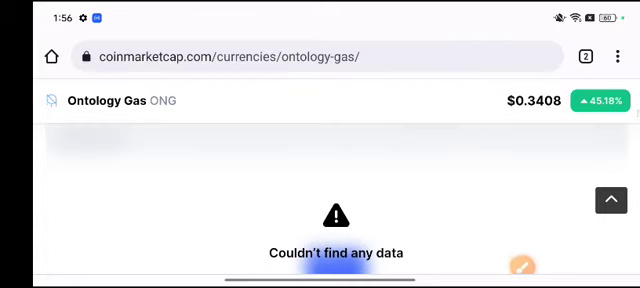
Scroll past the chart's 'Couldn't find any data' message back to the ONG $0.3407 price summary.
scroll("down", 3)
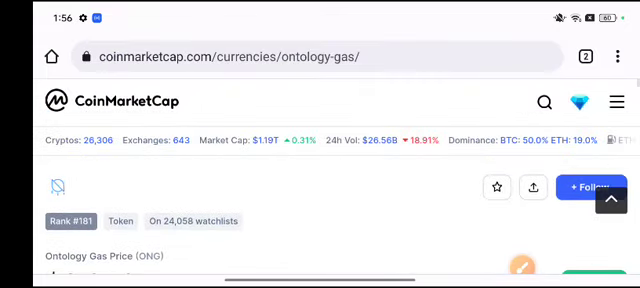
scroll("down", 3)
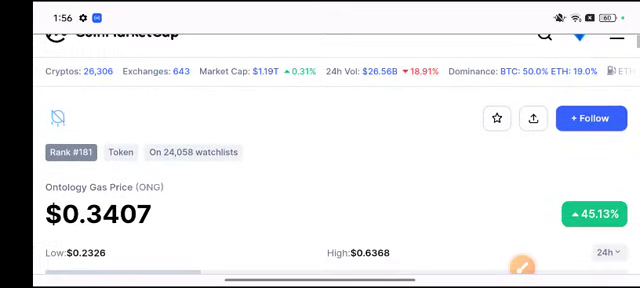